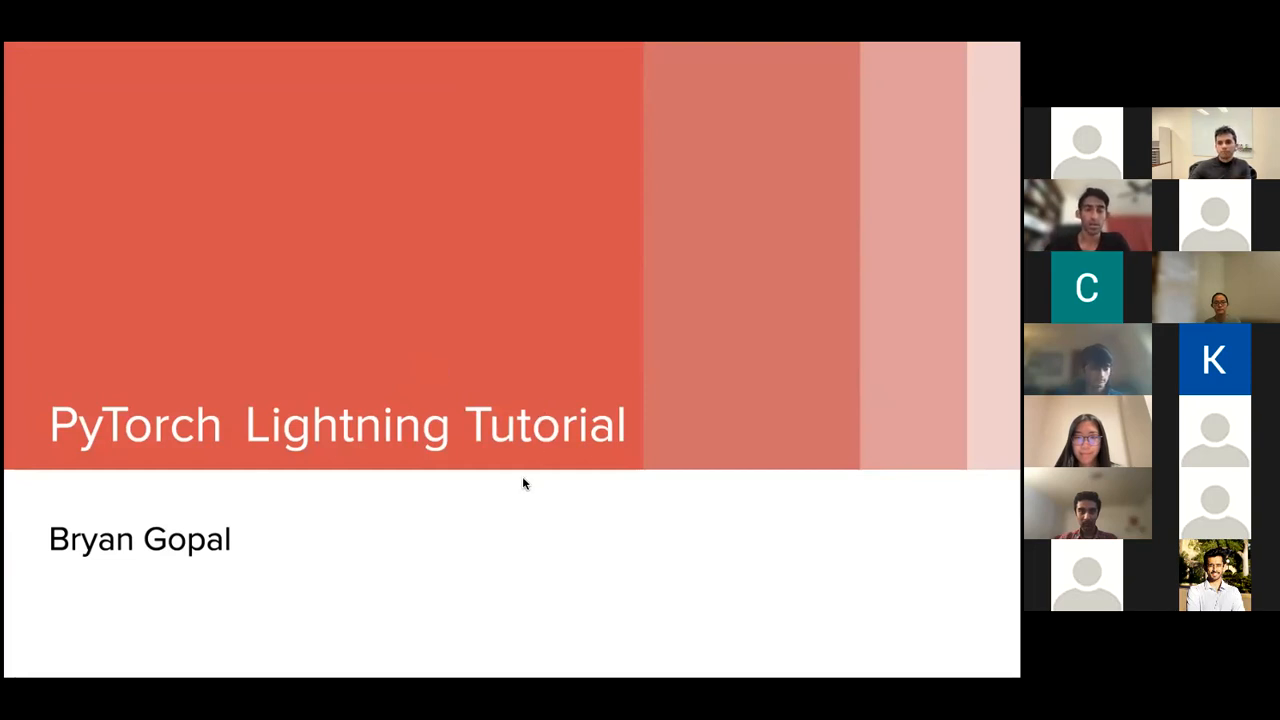
- Advance from the PyTorch Lightning Tutorial title slide to the Traditional Machine Learning Codebase slide
key(Right)
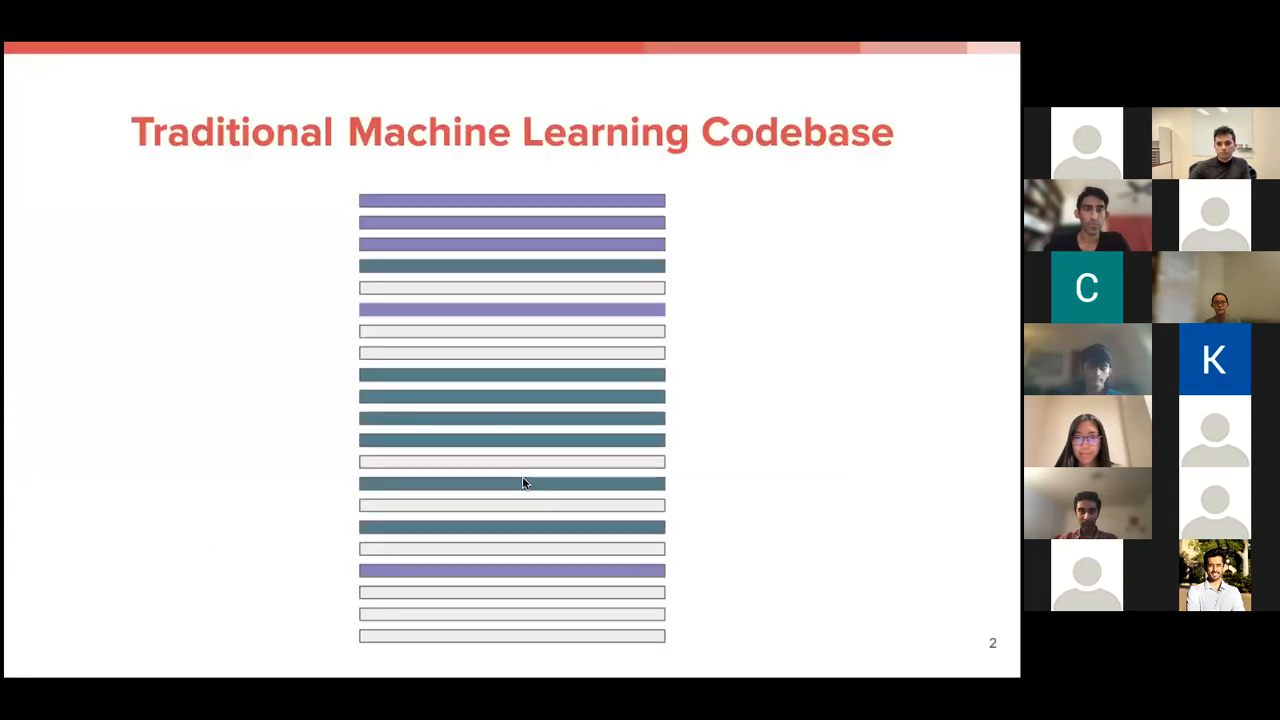
mouse_move(118, 122)
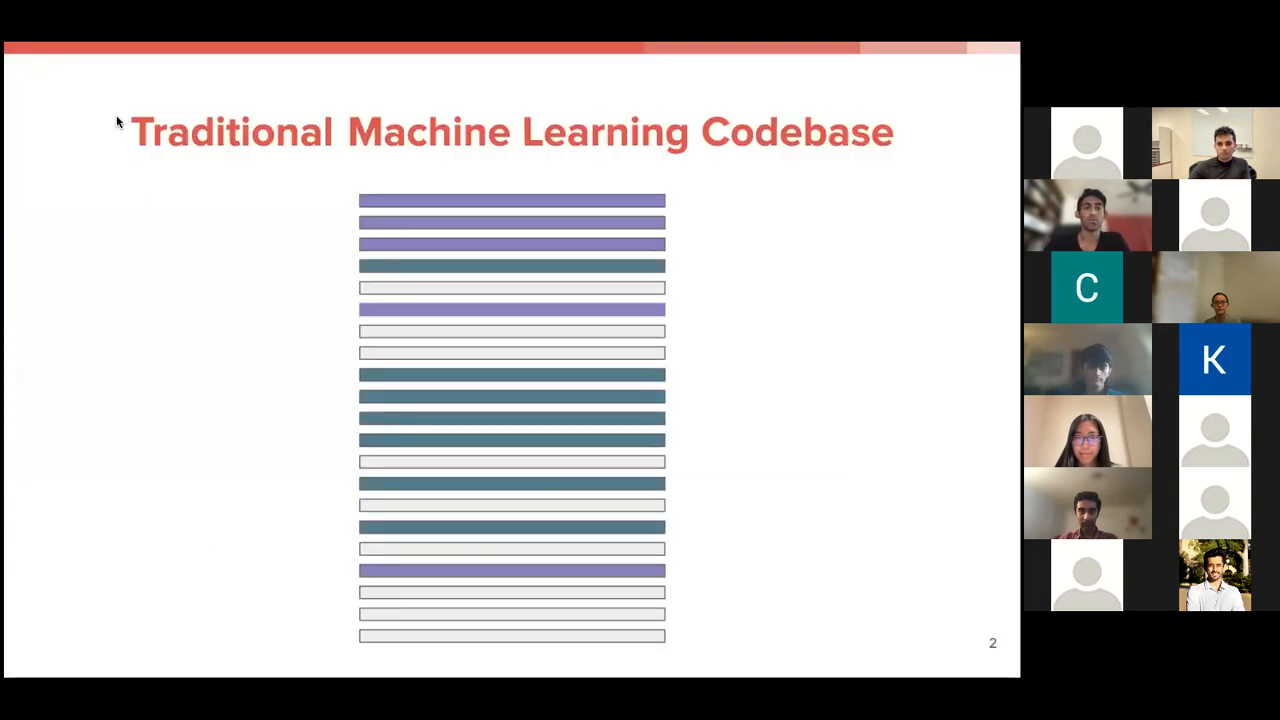
mouse_move(165, 97)
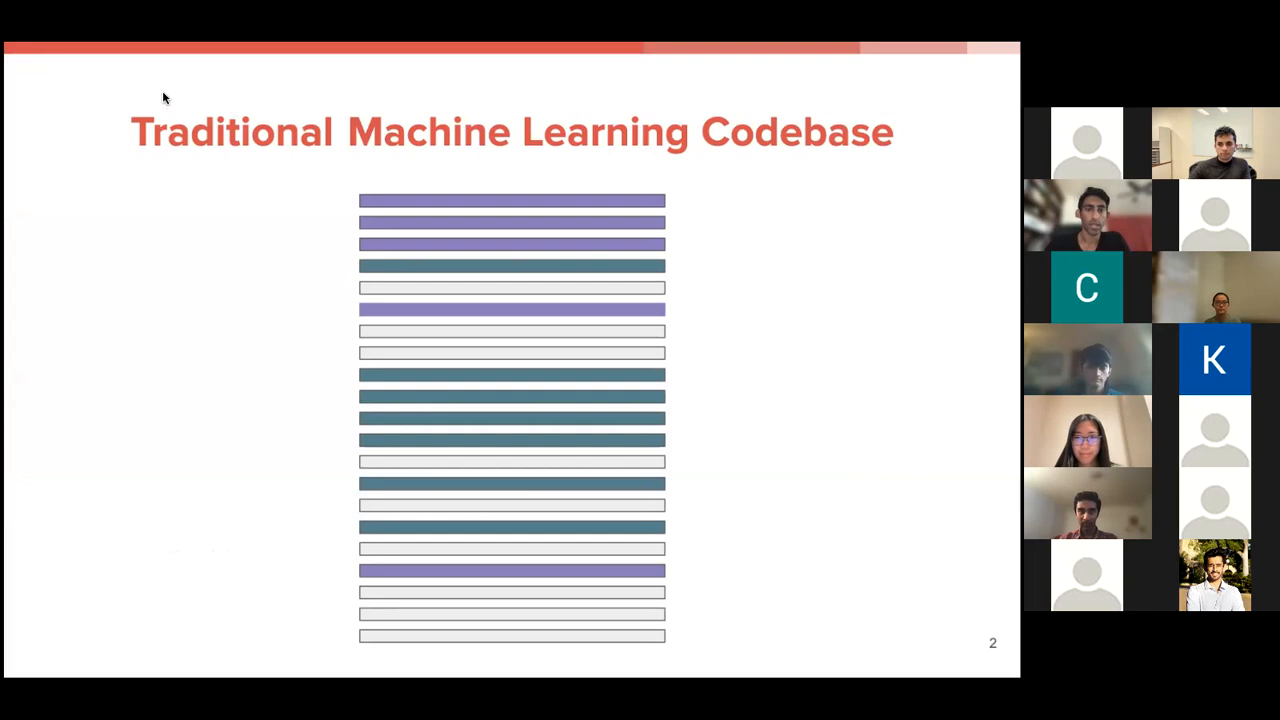
mouse_move(86, 76)
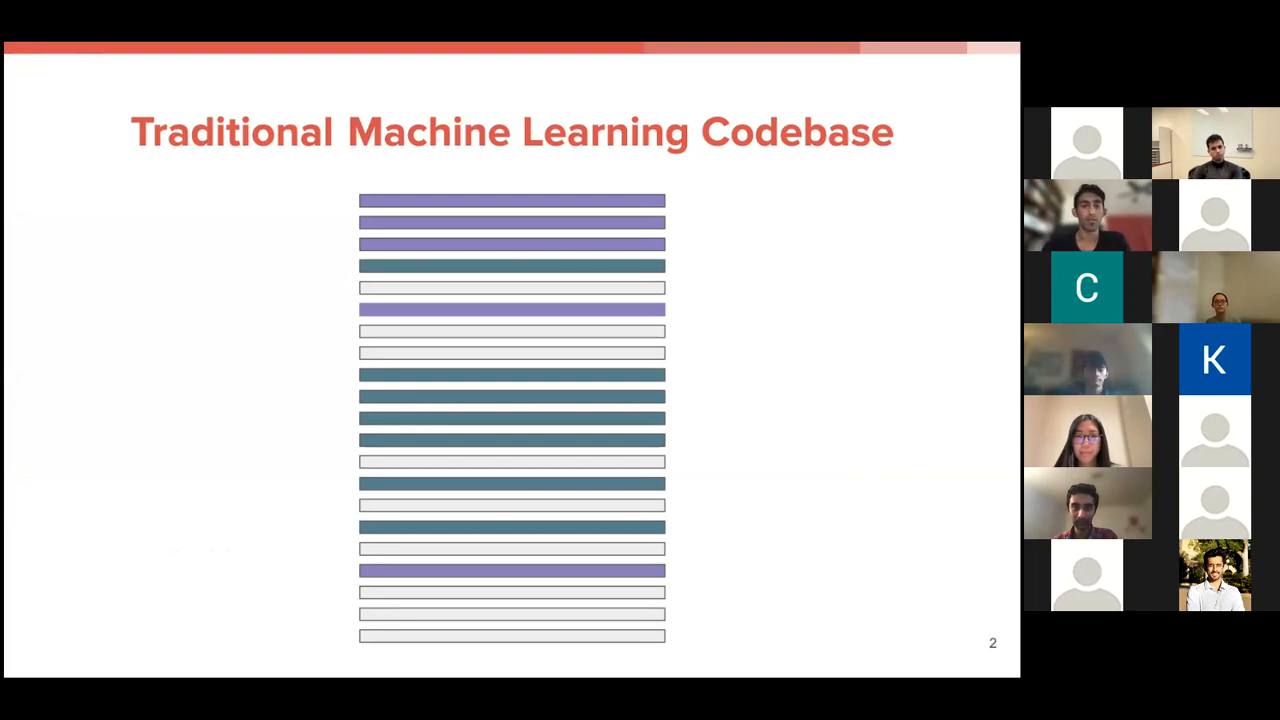
- Advance to slide 3, breaking out Data: loading/preprocessing, train/val/test splits, augmentations
key(right)
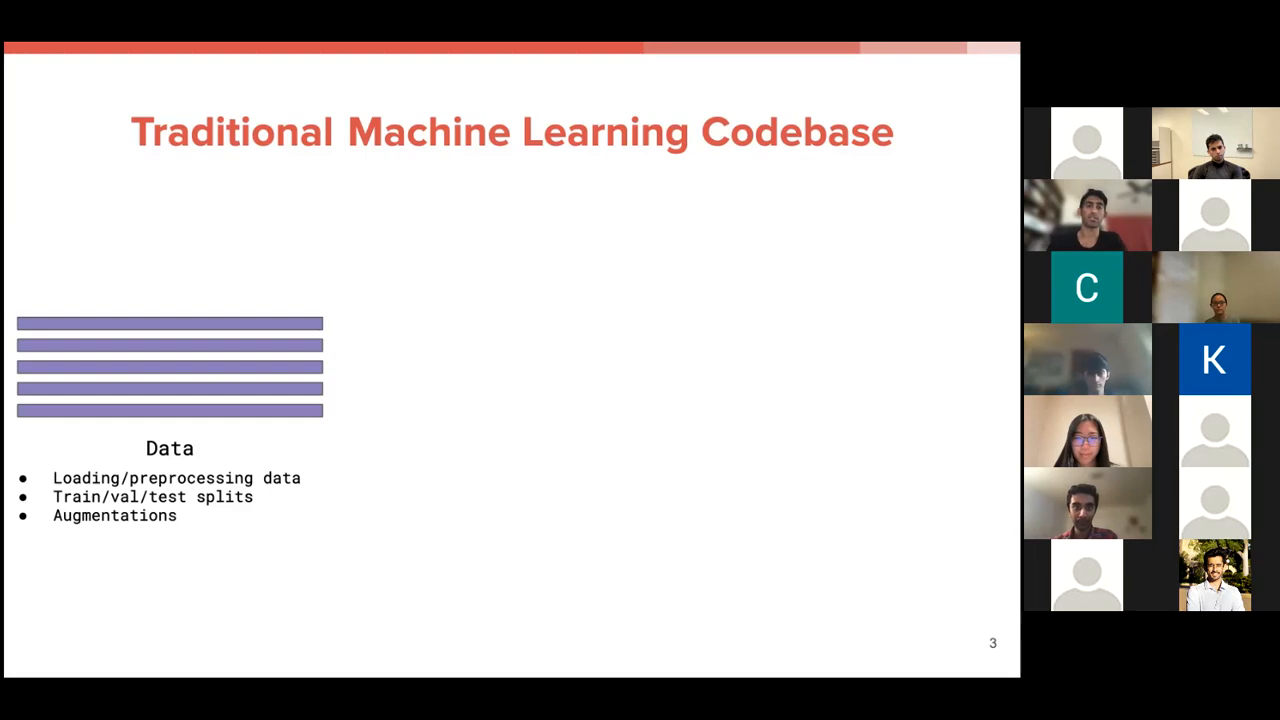
mouse_move(504, 309)
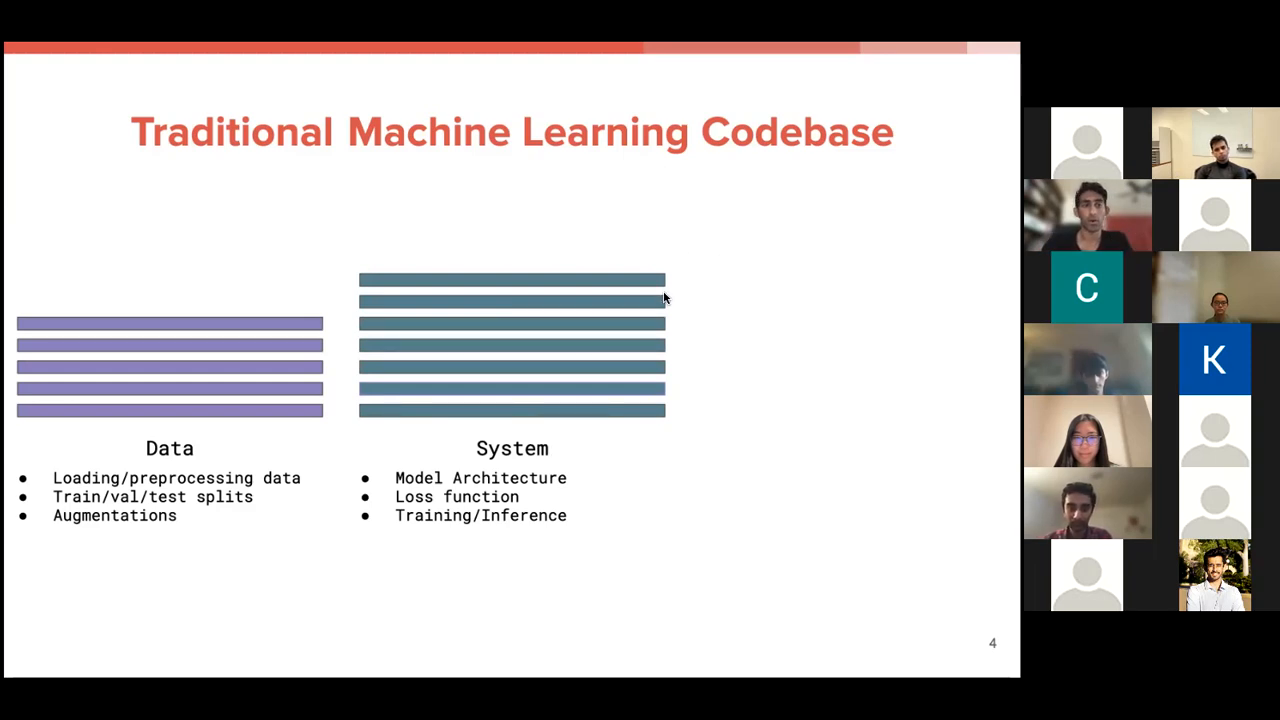
- Advance to slide 5, adding the Infrastructure group: dataloading, optimizer steps, backward calls
key(right)
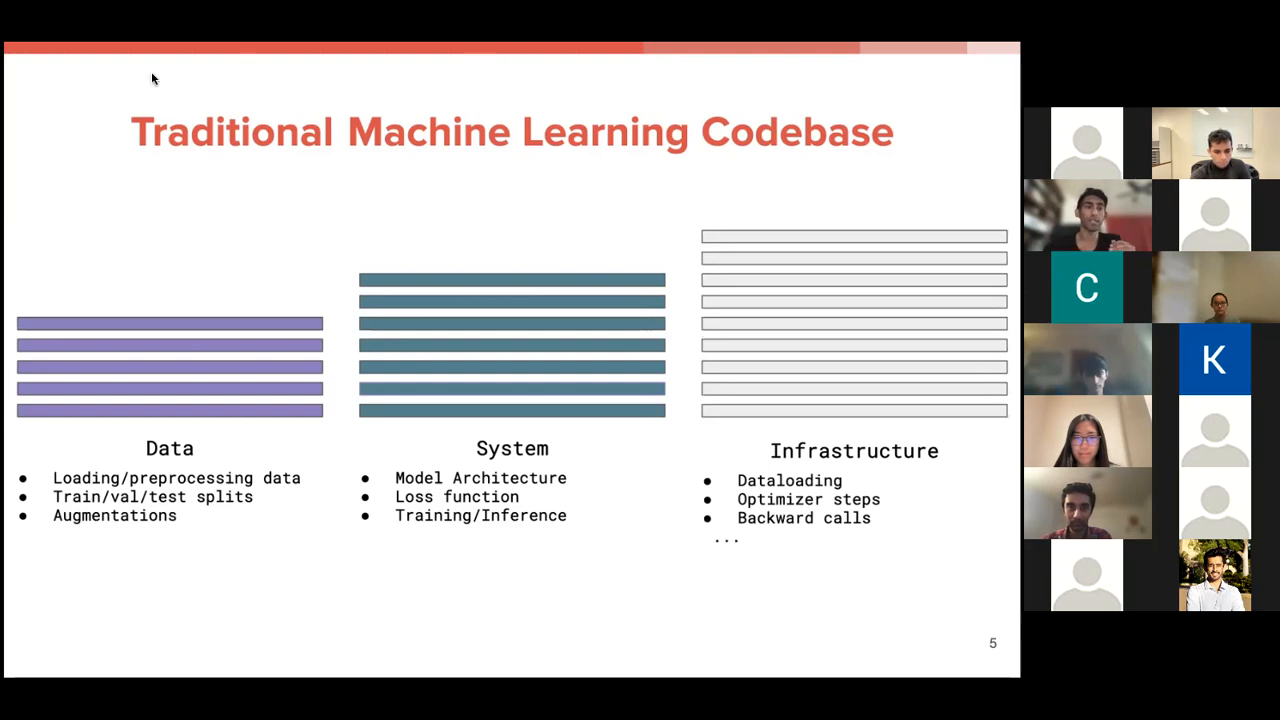
mouse_move(171, 380)
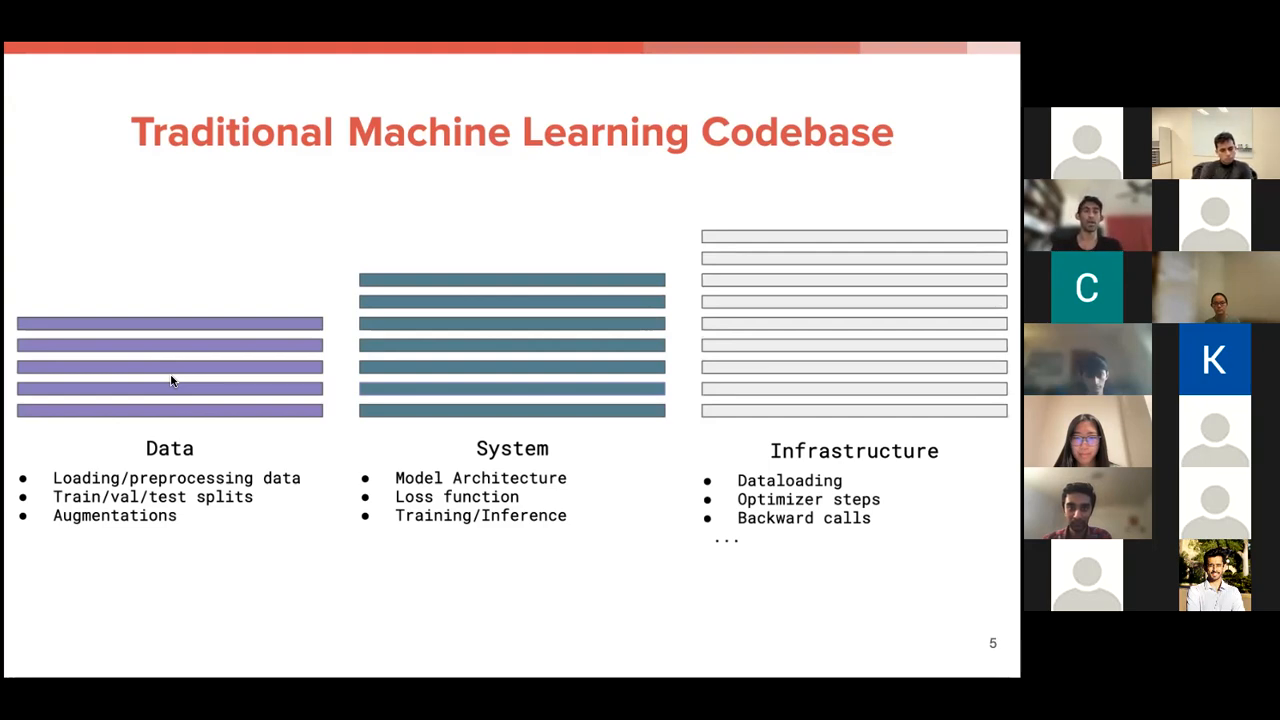
mouse_move(497, 367)
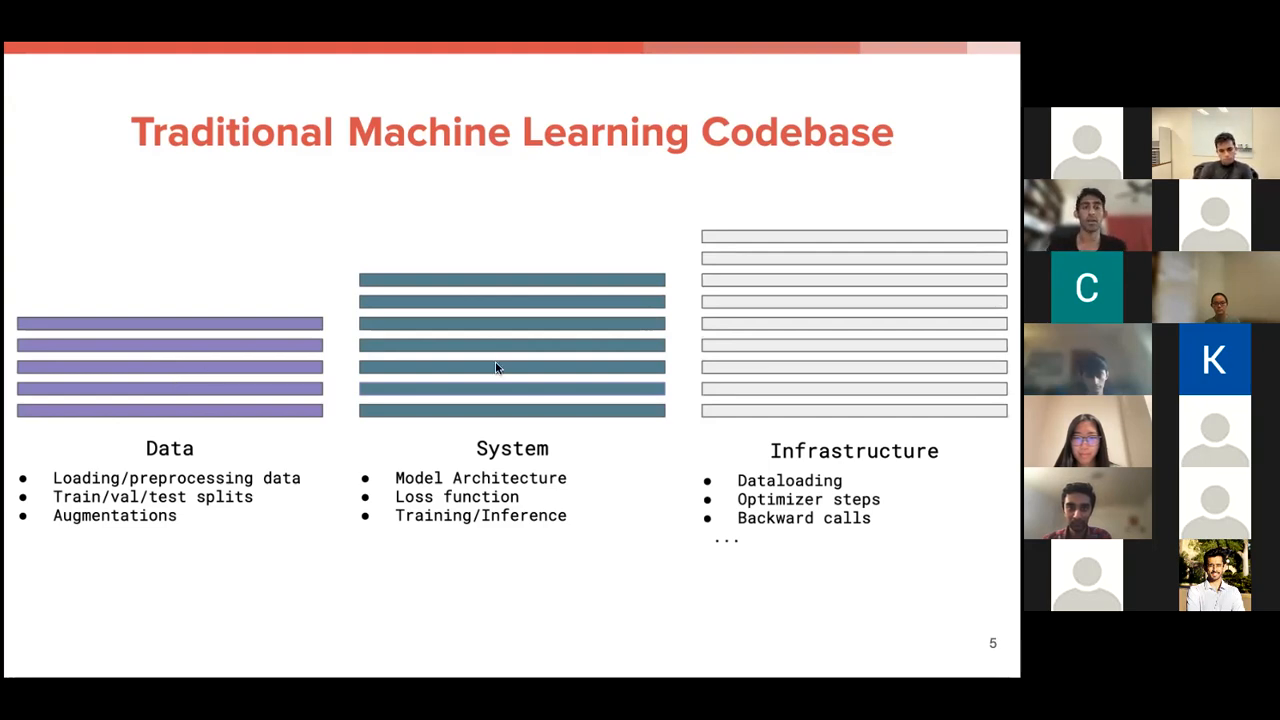
mouse_move(703, 356)
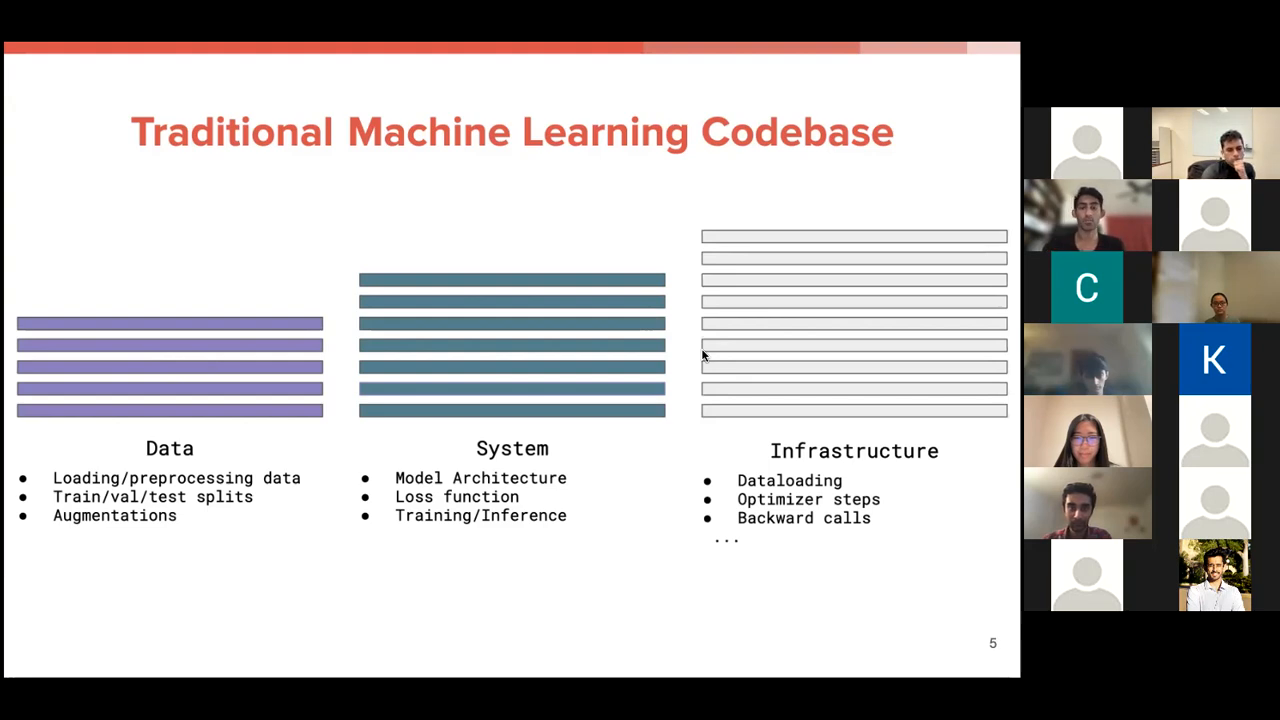
mouse_move(657, 413)
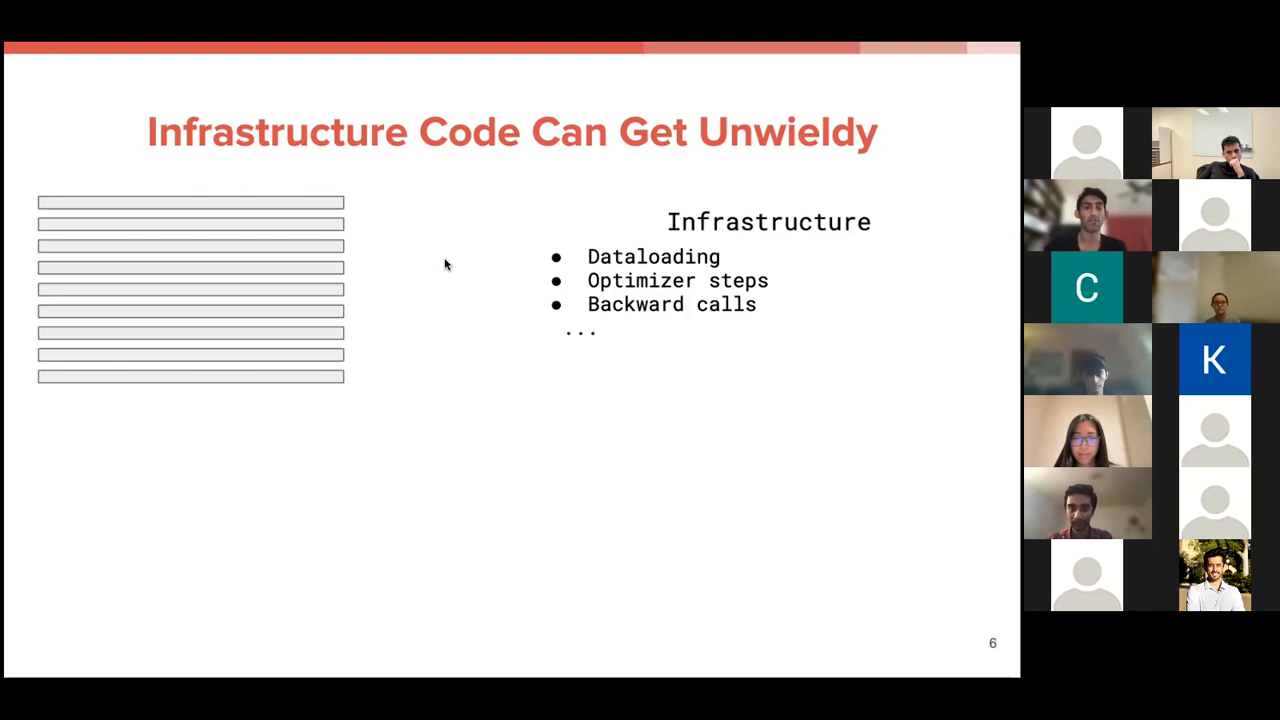
mouse_move(547, 258)
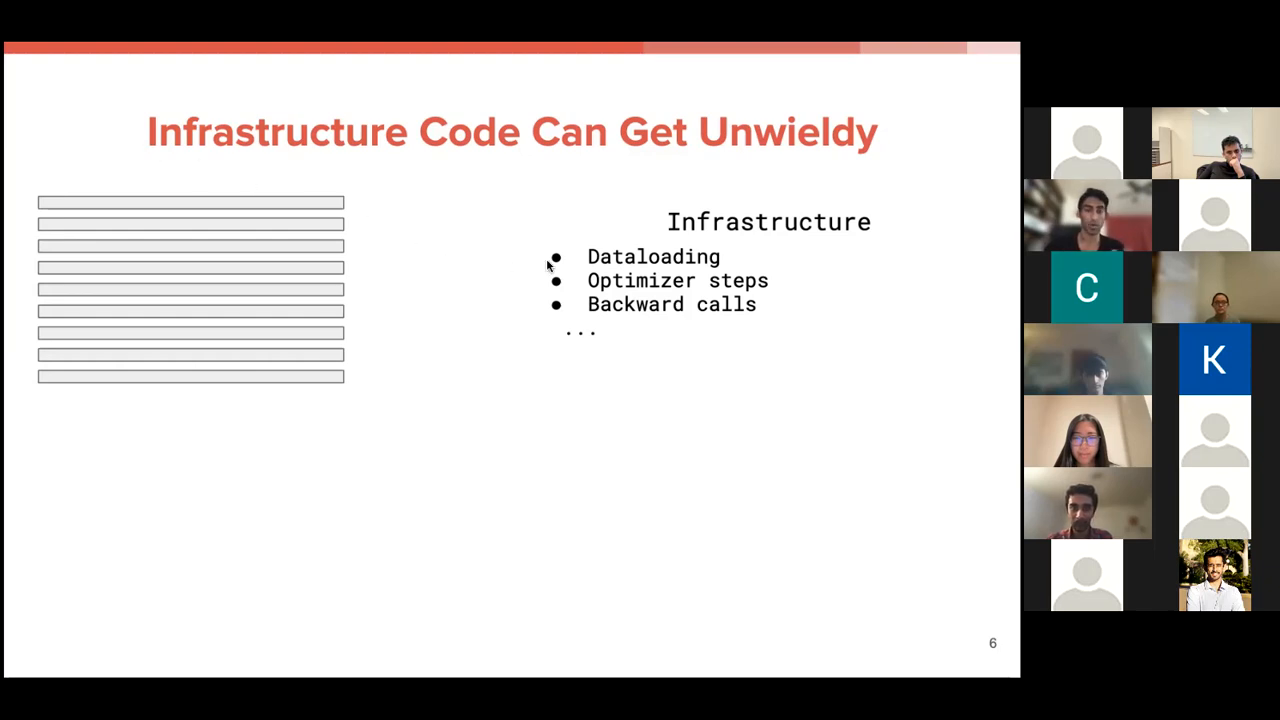
- Step forward to slide 11, 'Building Infrastructure consumes valuable research time'
key(right)
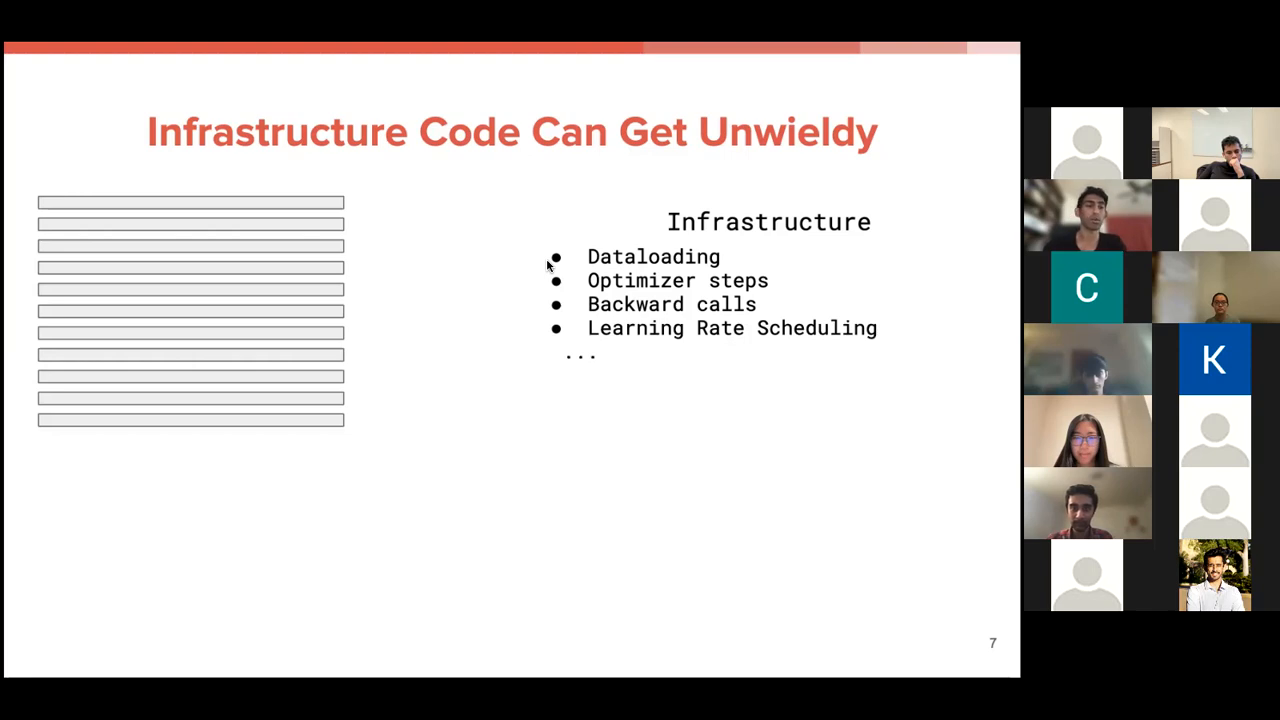
mouse_move(660, 338)
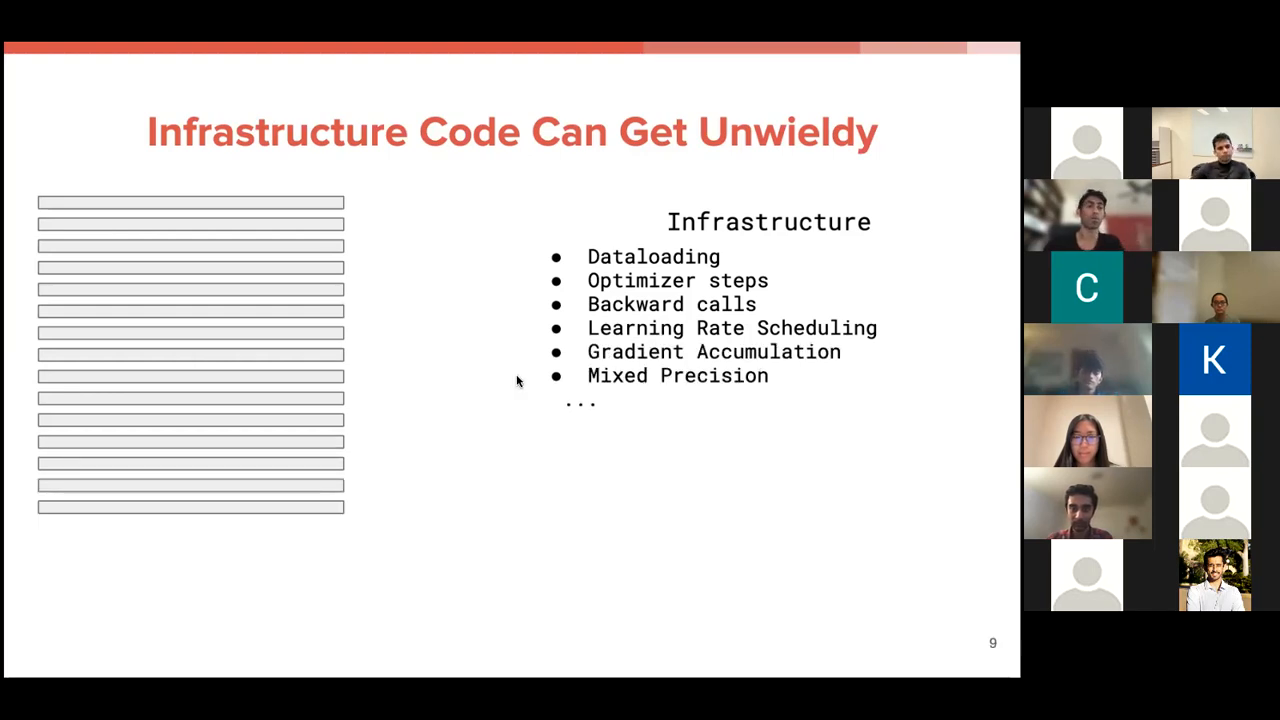
key(right)
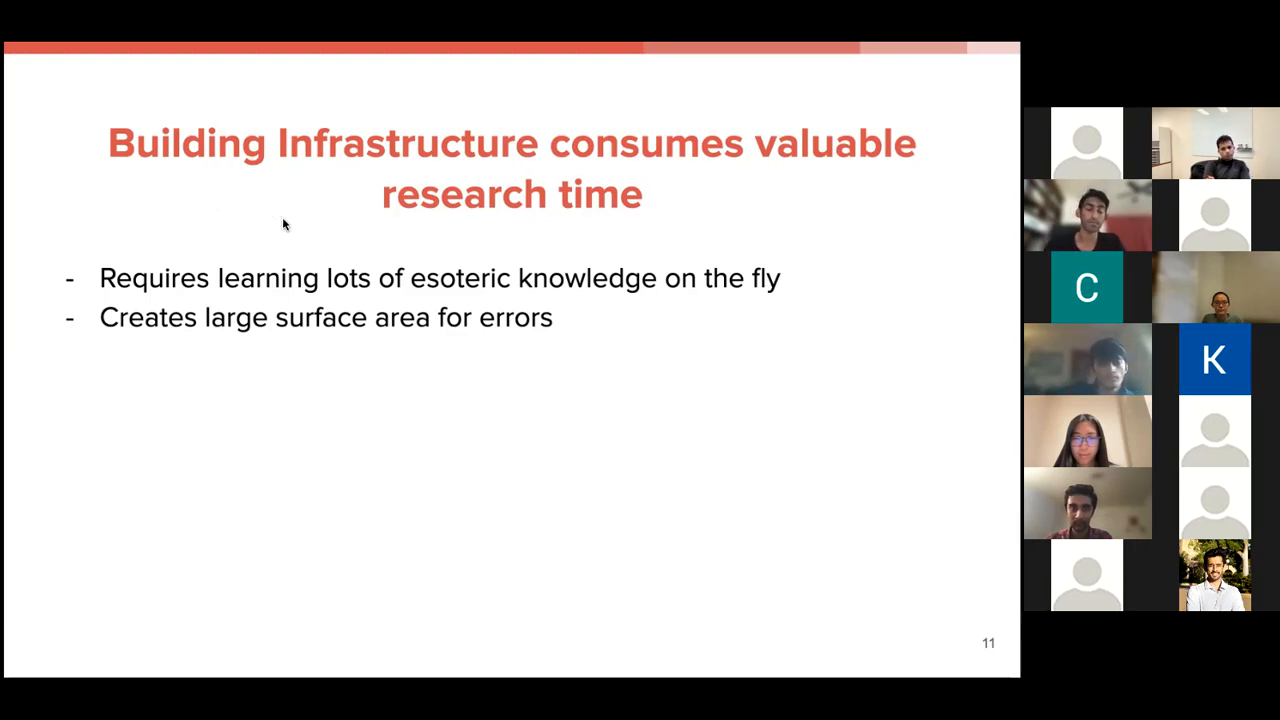
- Advance to slide 12 mapping Data, System, Infrastructure to LightningDataModule, LightningModule, Trainer
key(Right)
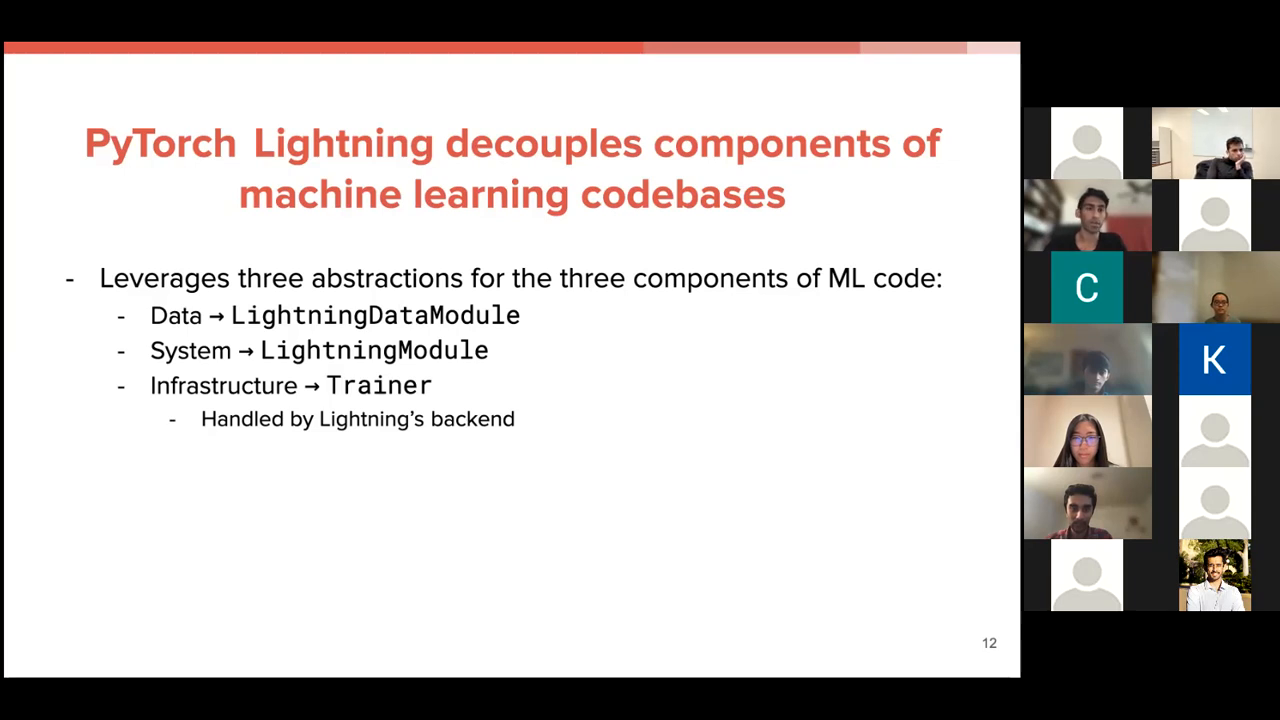
mouse_move(615, 352)
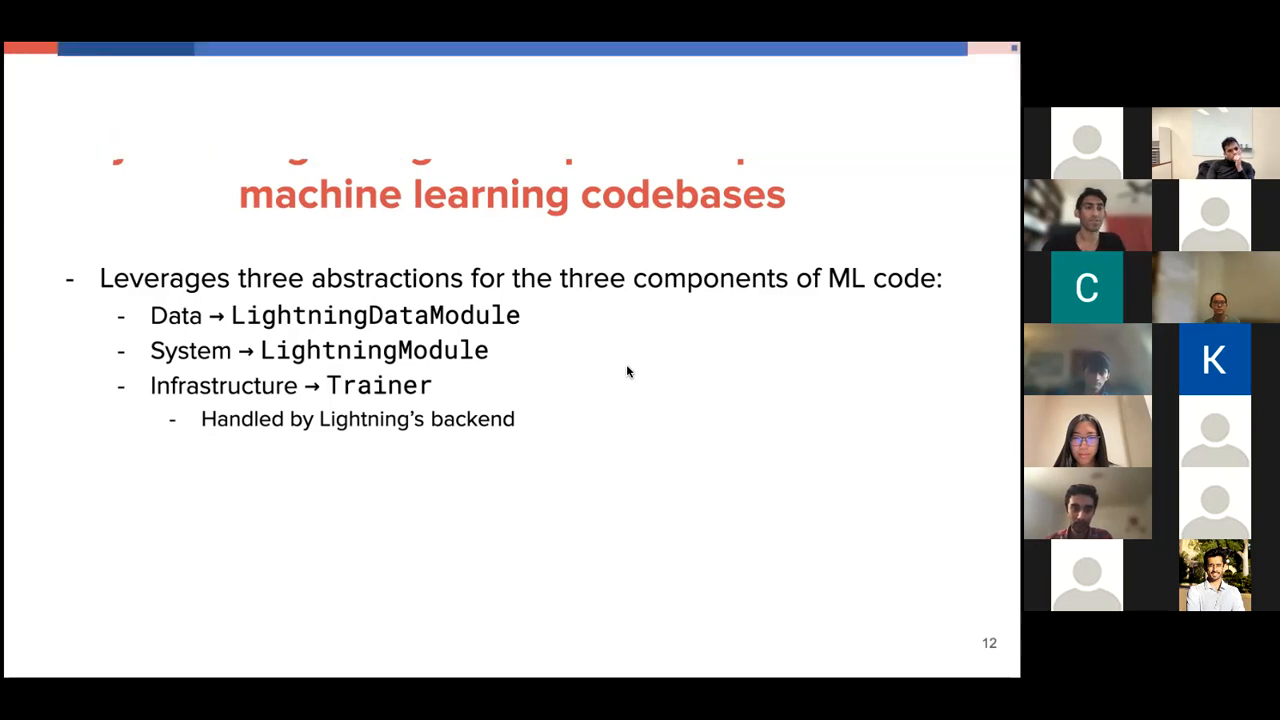
mouse_move(440, 360)
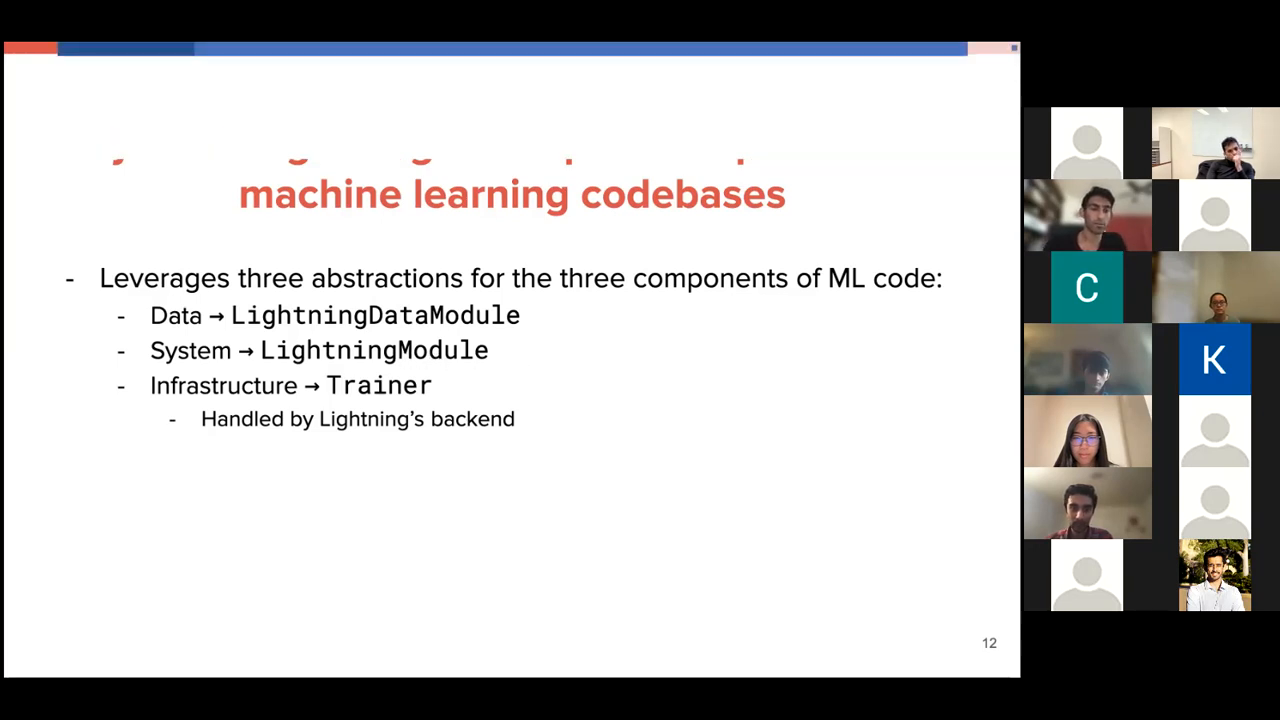
- Advance through the LightningDataModule slides to the train, val and test dataloader methods
key(right)
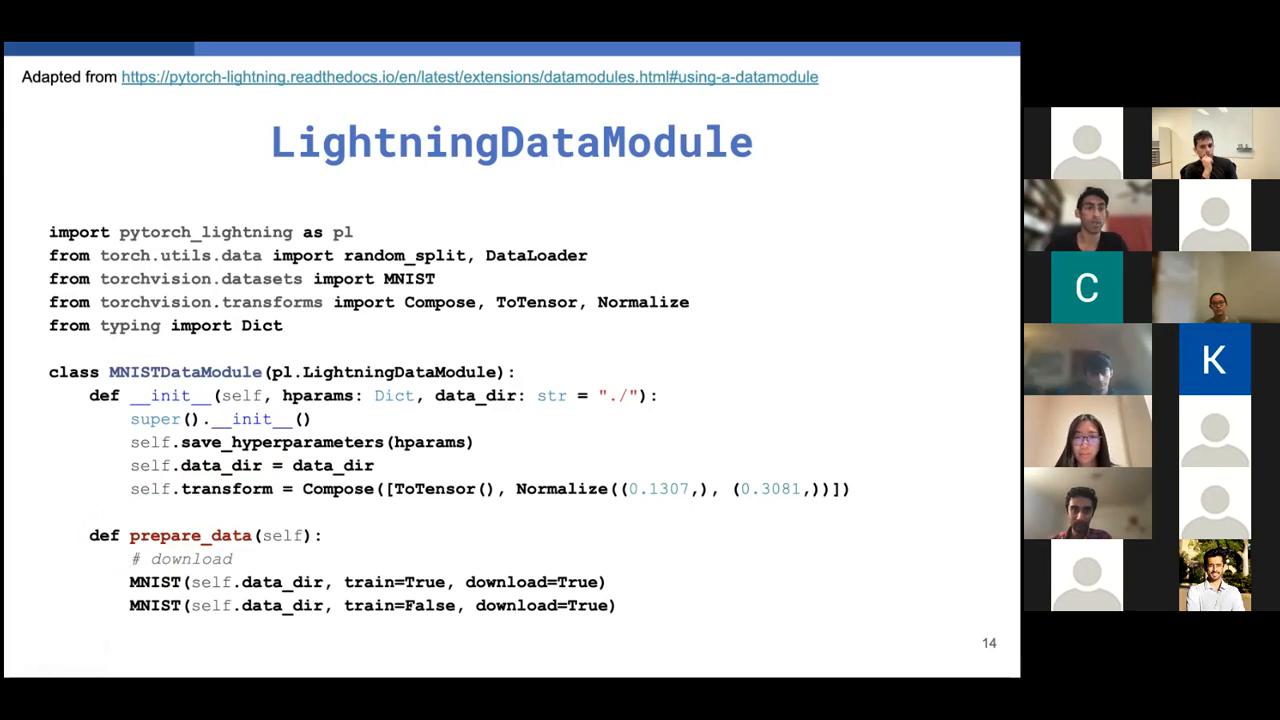
key(right)
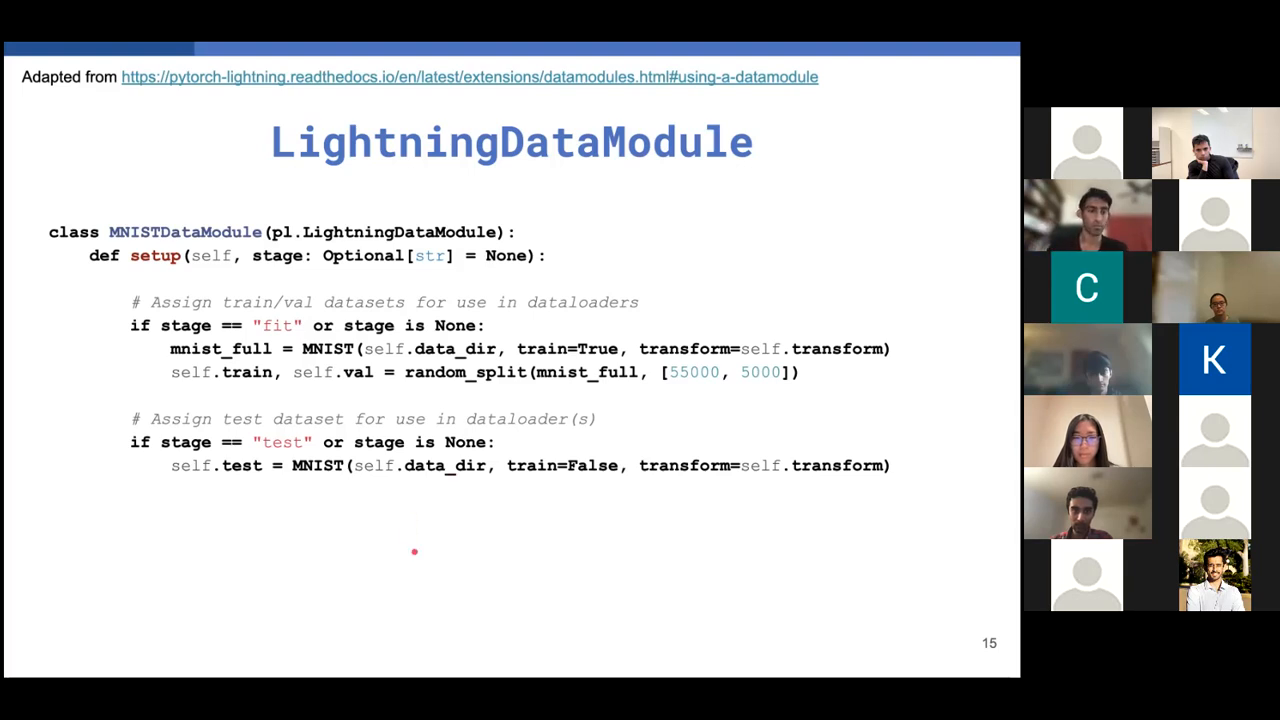
key(Right)
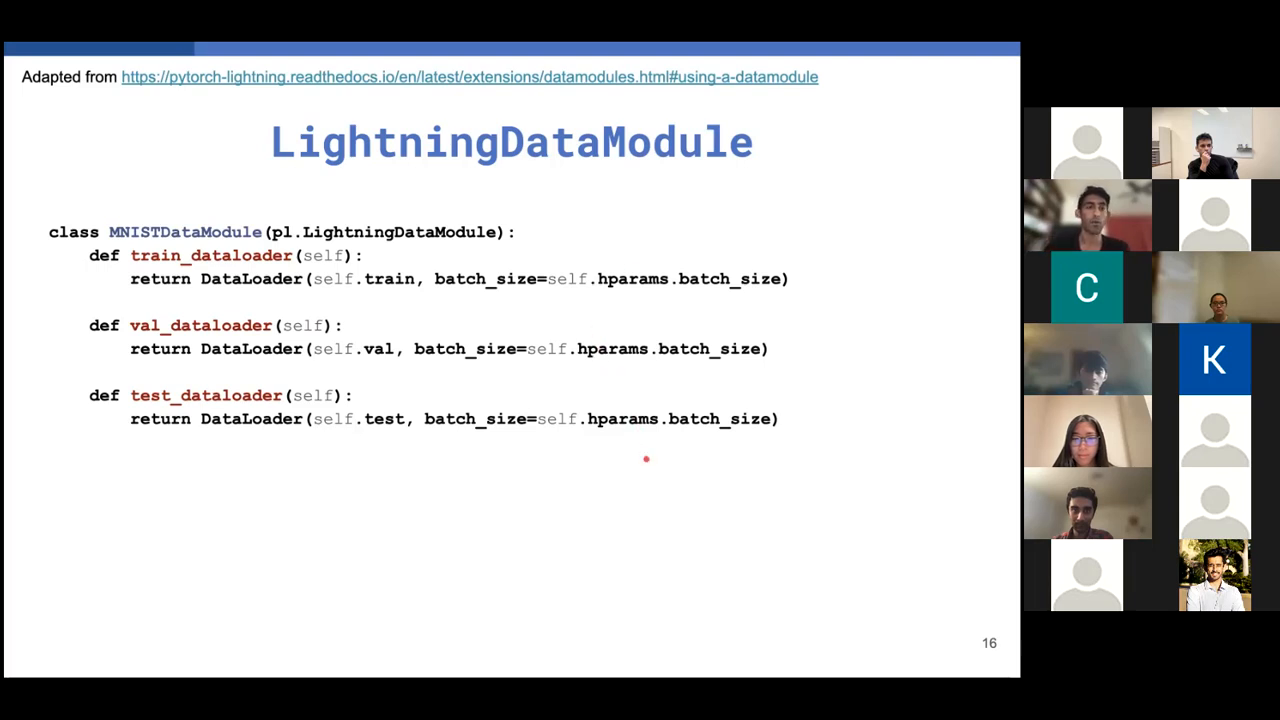
- Advance to slide 17, the Classifier LightningModule with accuracy metric and sequential network
key(right)
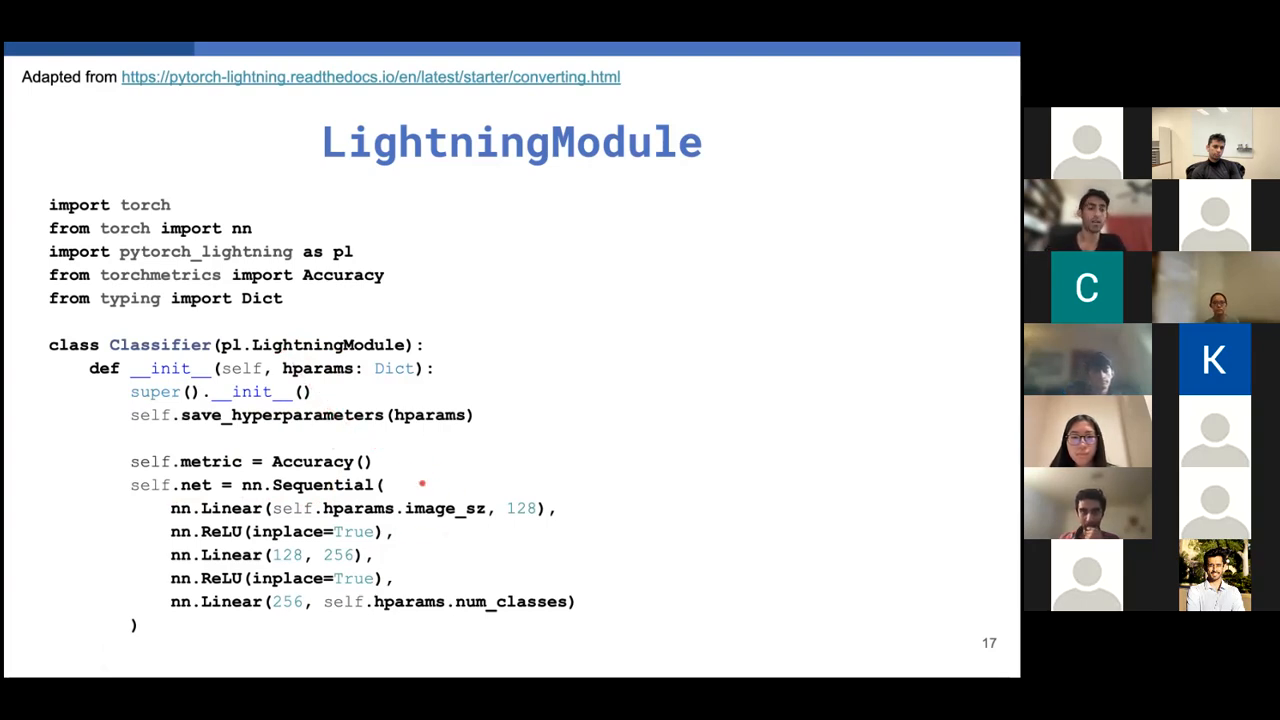
mouse_move(430, 407)
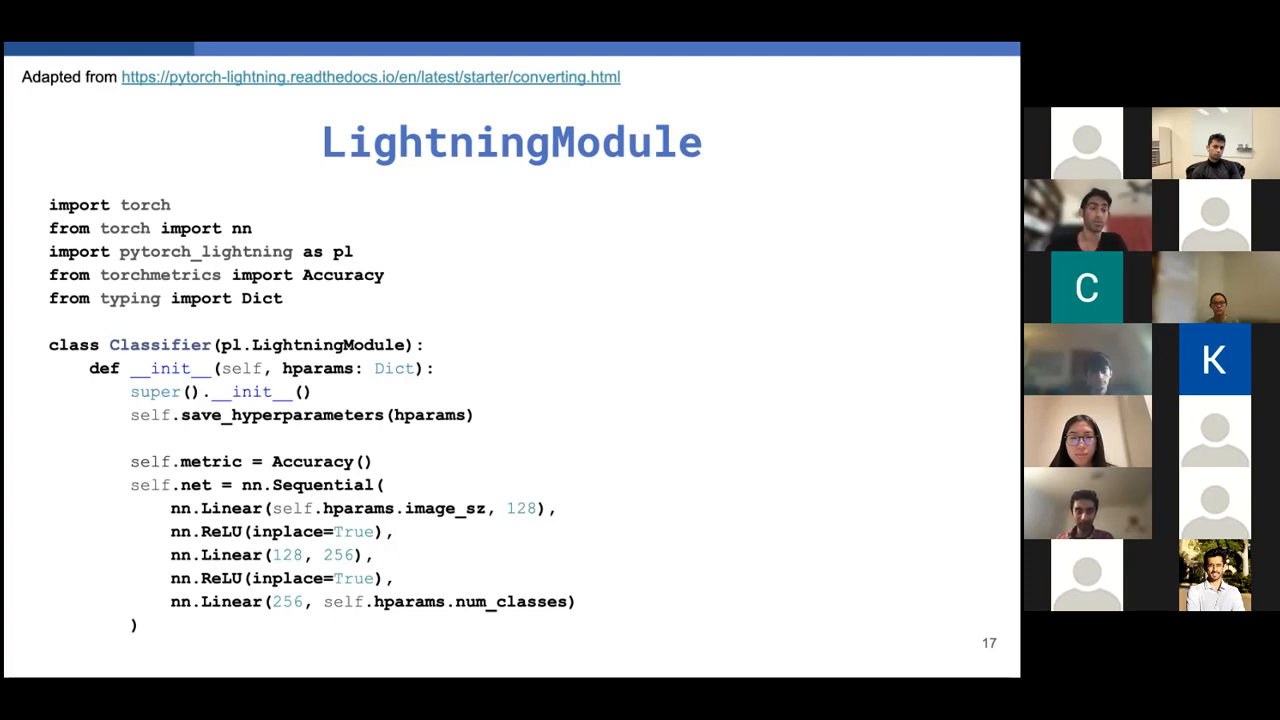
- Advance to slide 18: forward, training_step, configure_optimizers with Adam and cosine annealing
key(right)
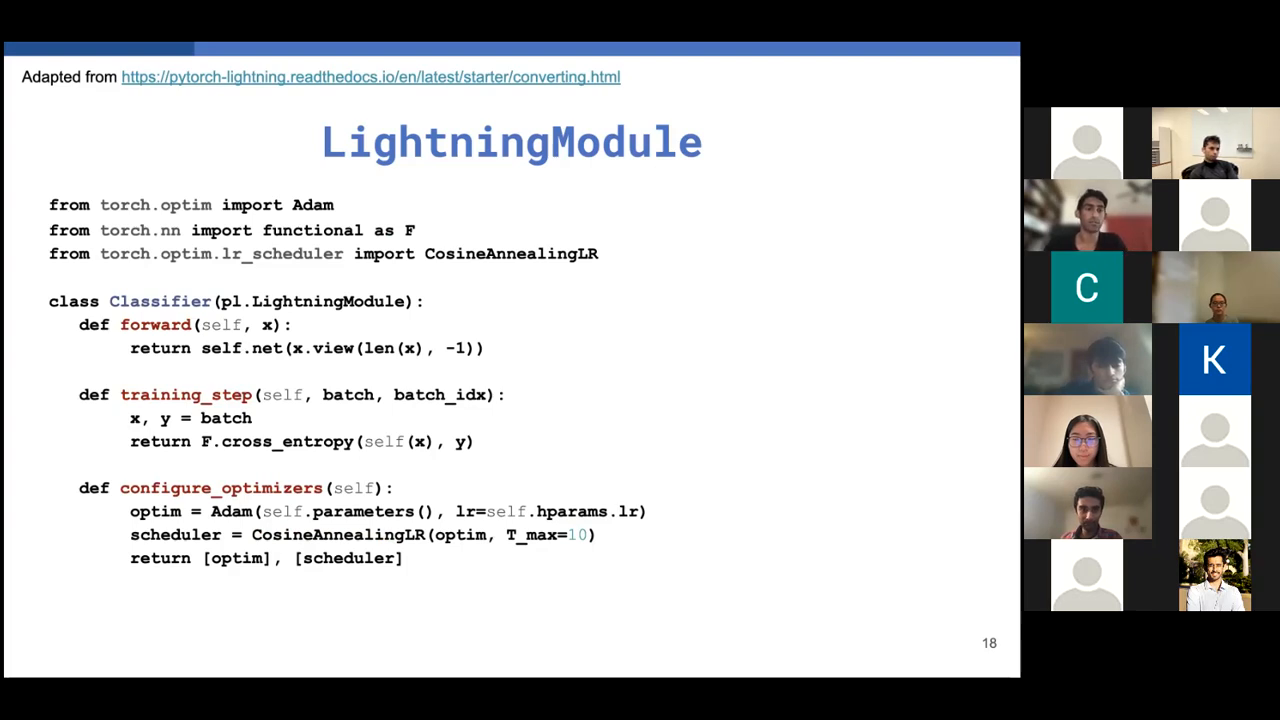
- Advance to slide 20, highlighting trainer_config unpacked into the Trainer inside run
key(Right)
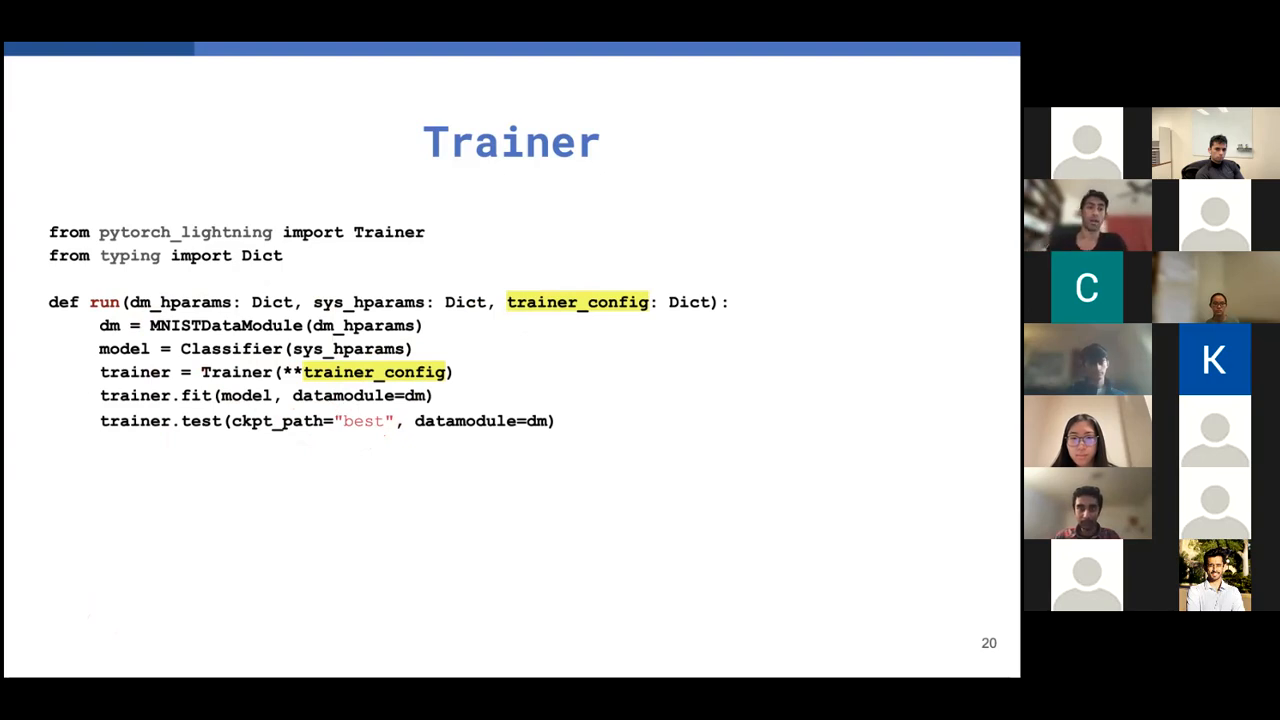
- Advance past the Trainer slides to slide 24, where ConditionalGAN replaces the model
key(Right)
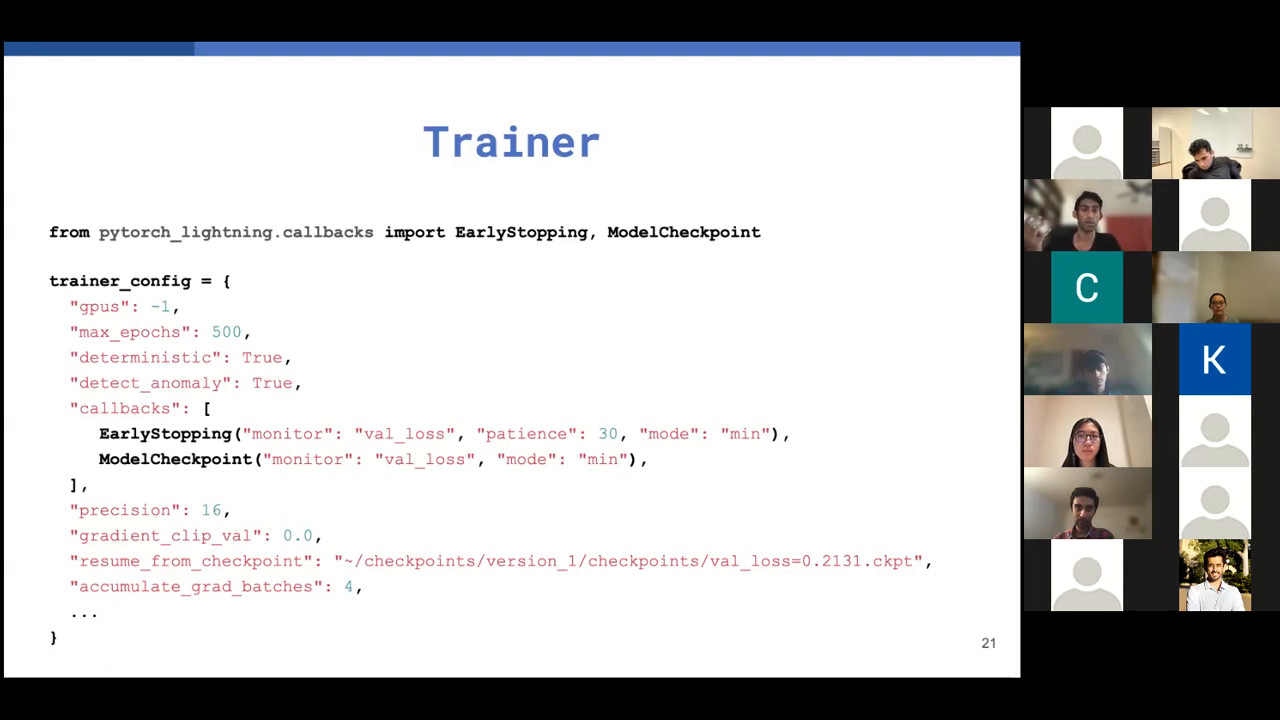
key(Right)
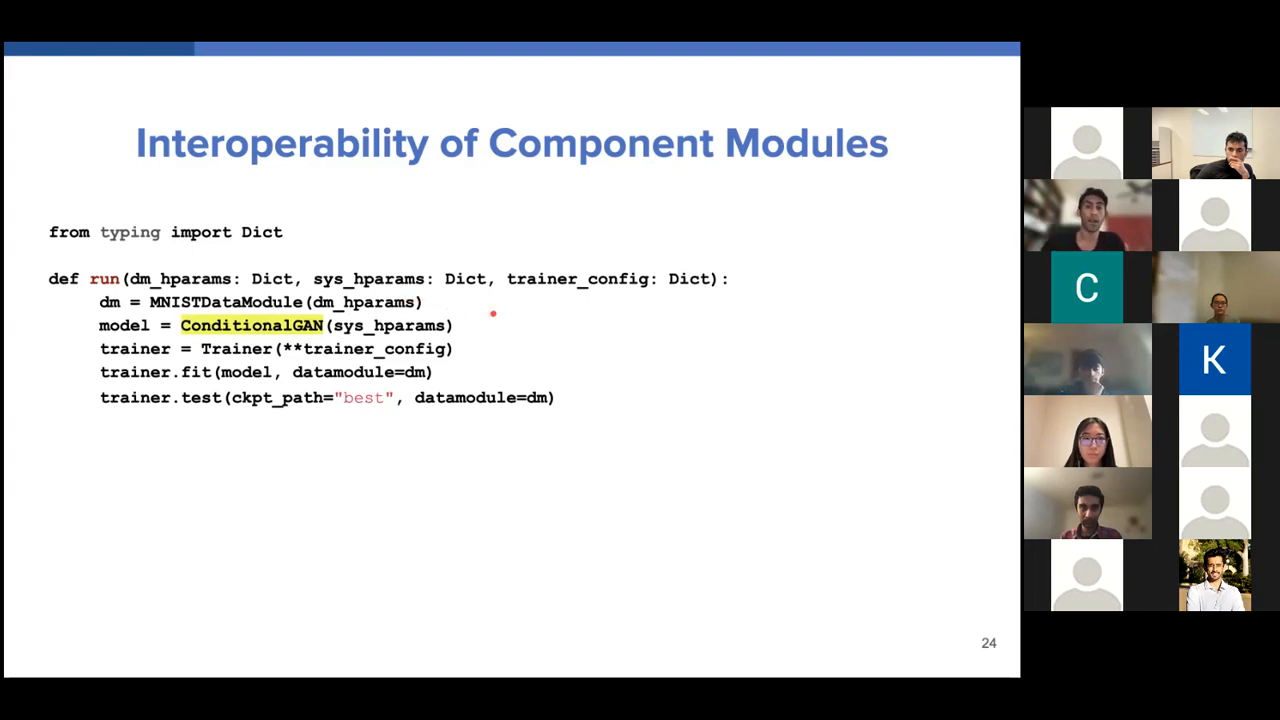
- Advance from the interoperability slide to the closing Thank You slide (slide 26)
key(right)
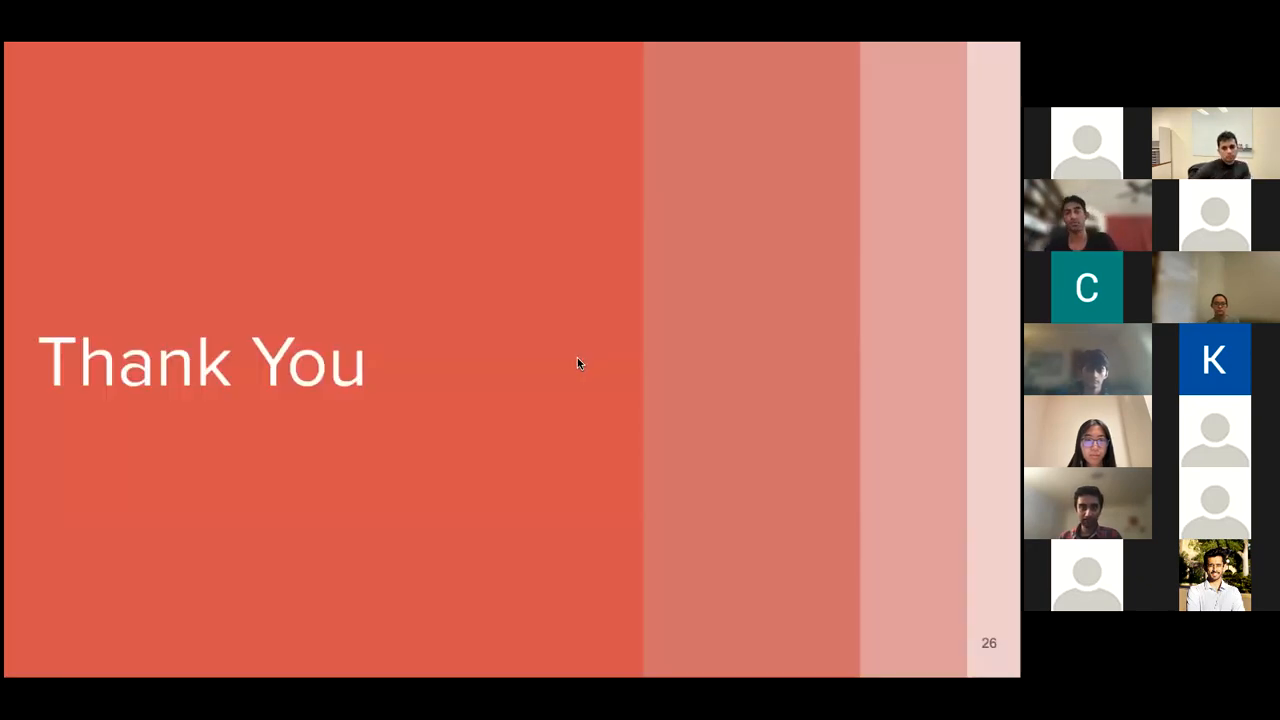
mouse_move(610, 56)
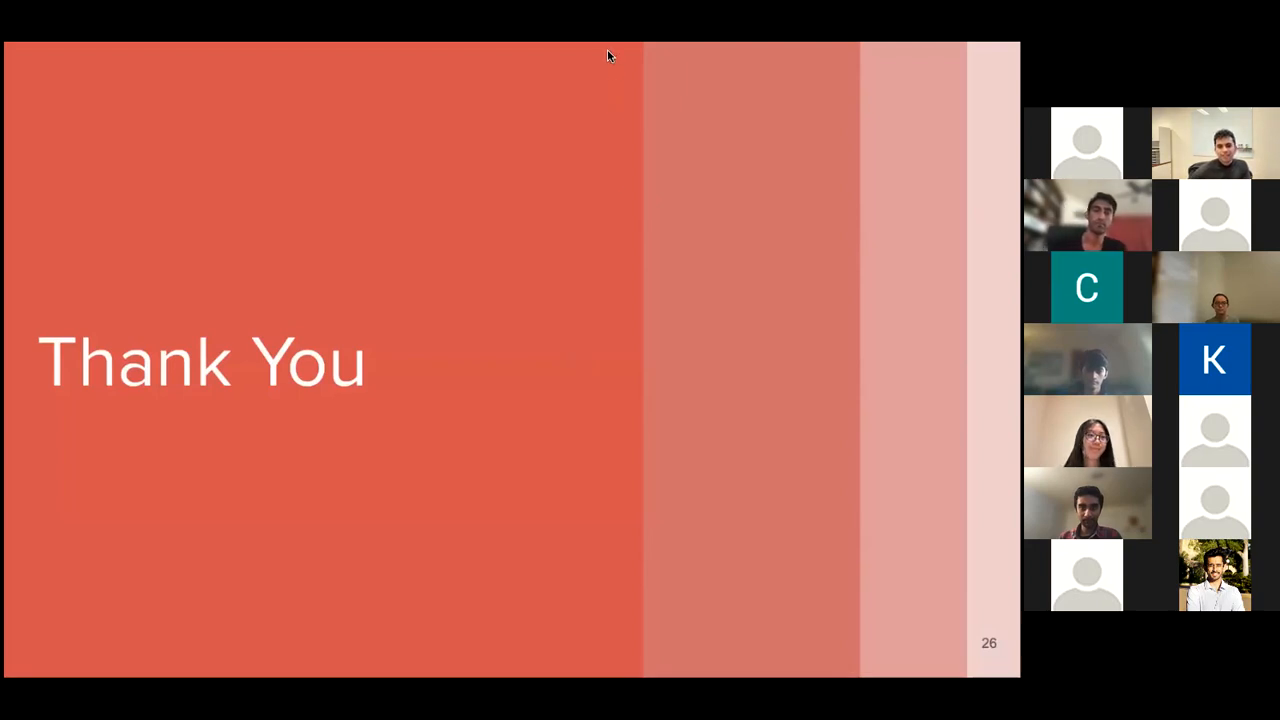